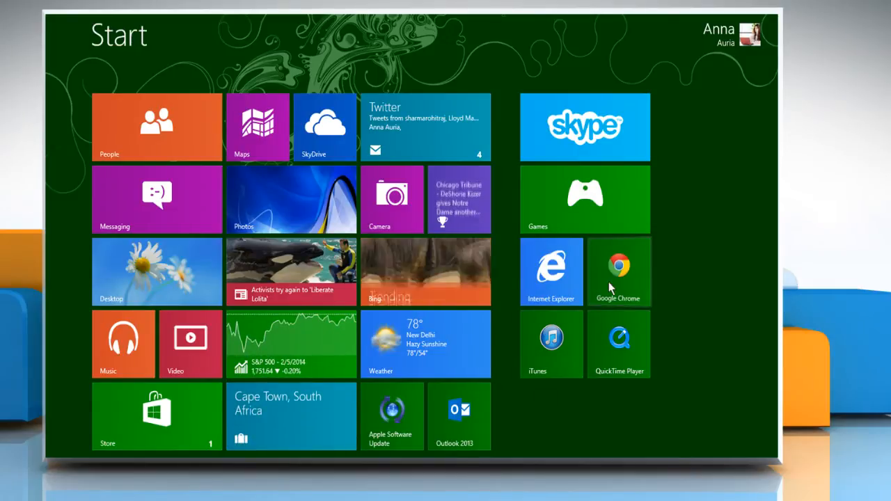
Launch Google Chrome from the Windows 8 Start screen tile
click(618, 271)
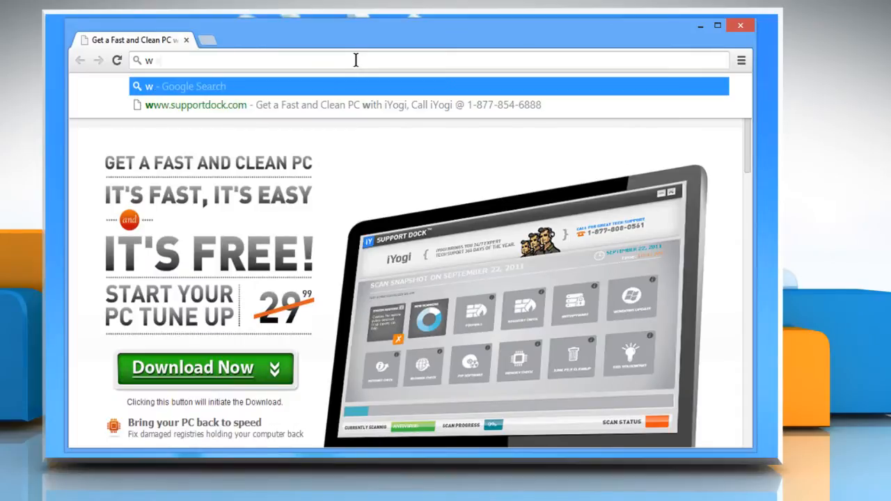
text(ww.facebook.com)
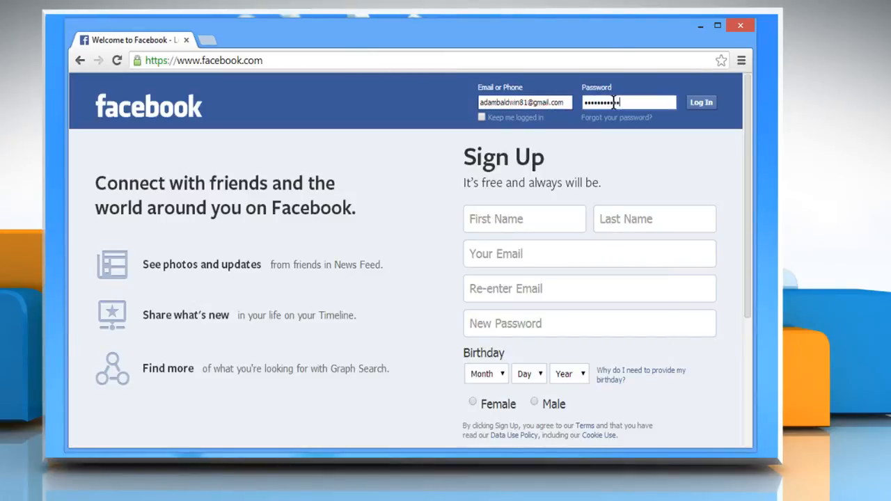
Log in and reach General Account Settings via the top-right gear menu
click(702, 103)
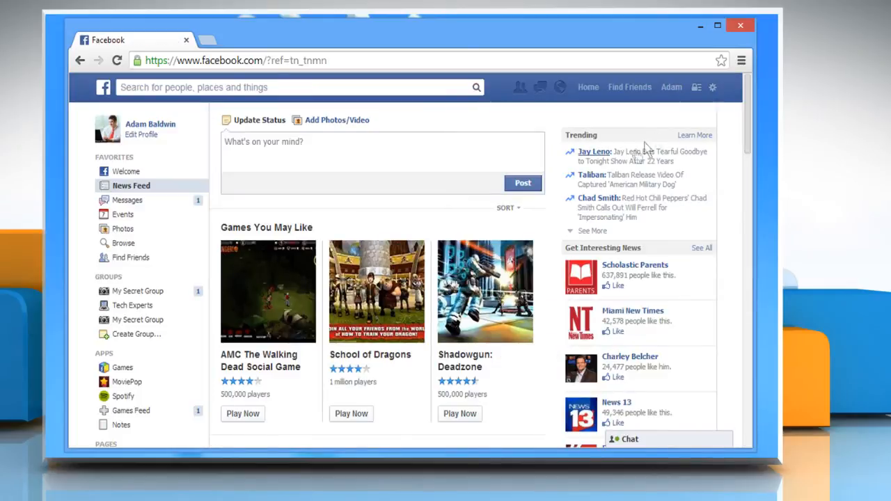
click(713, 87)
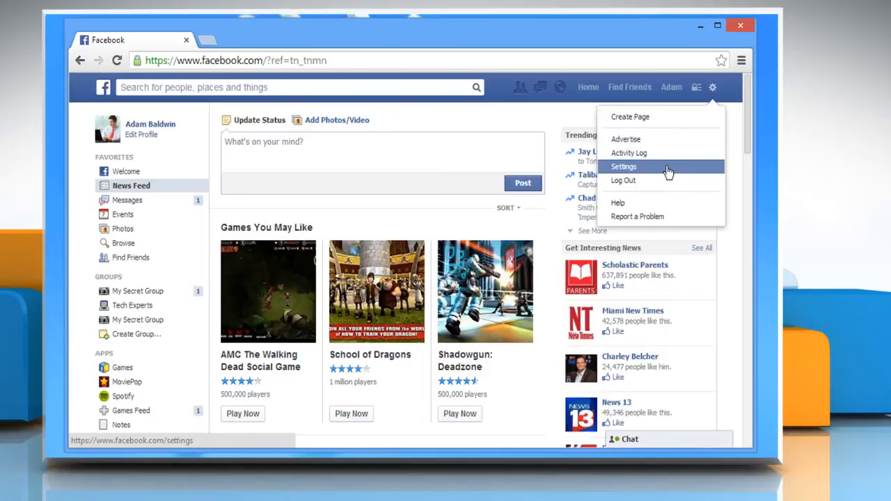
click(624, 167)
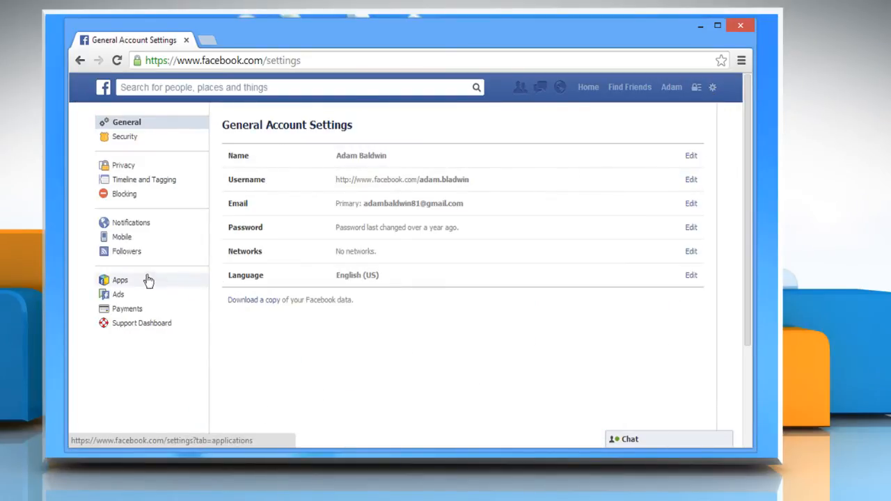
Show the Apps settings list and expand MoviePop's details with Edit
click(120, 279)
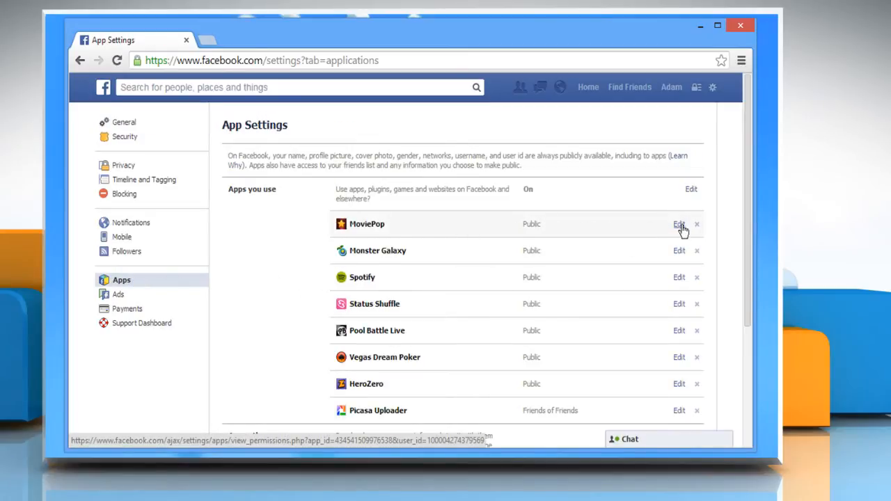
click(680, 223)
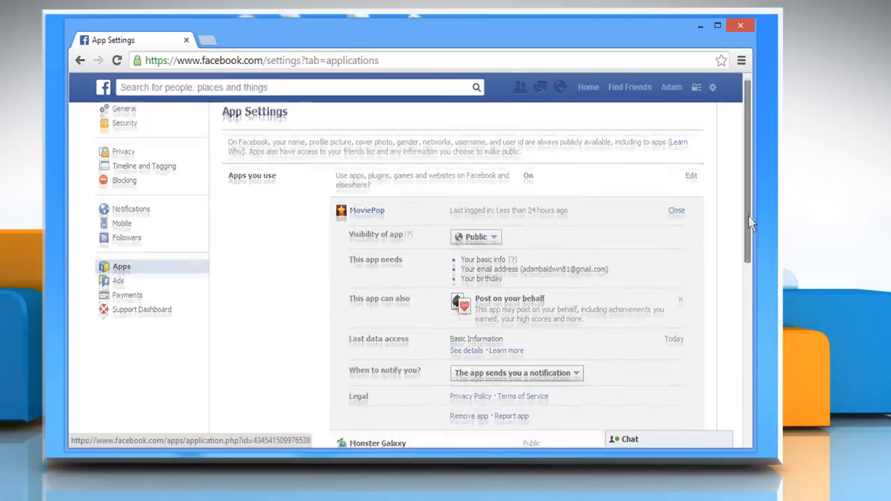
scroll(down, 3)
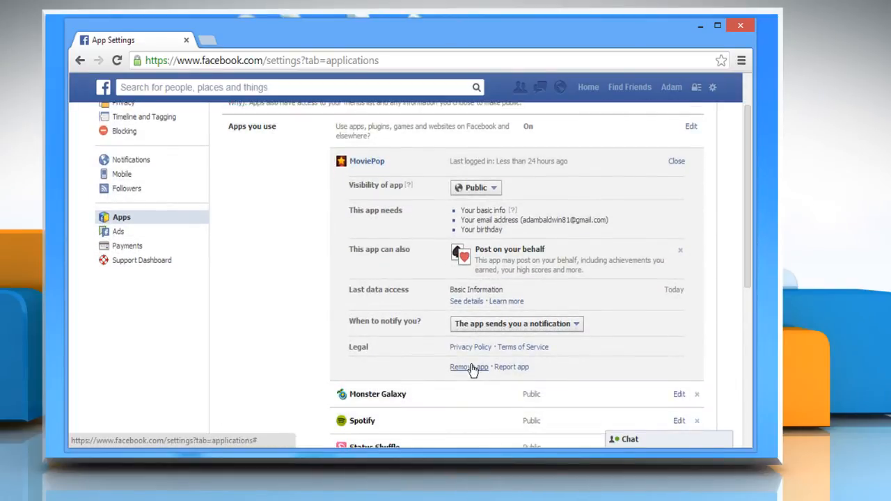
Remove MoviePop with 'Delete all your MoviePop activity on Facebook' ticked, and confirm
click(468, 368)
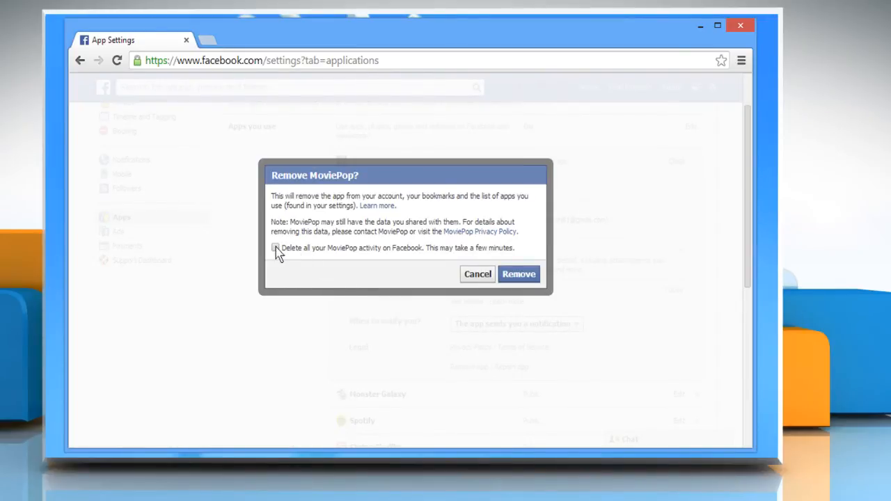
click(275, 248)
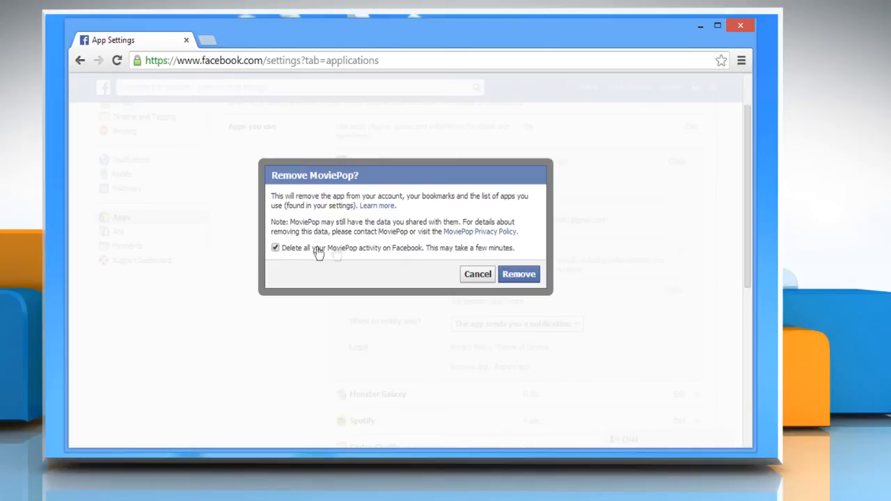
click(477, 273)
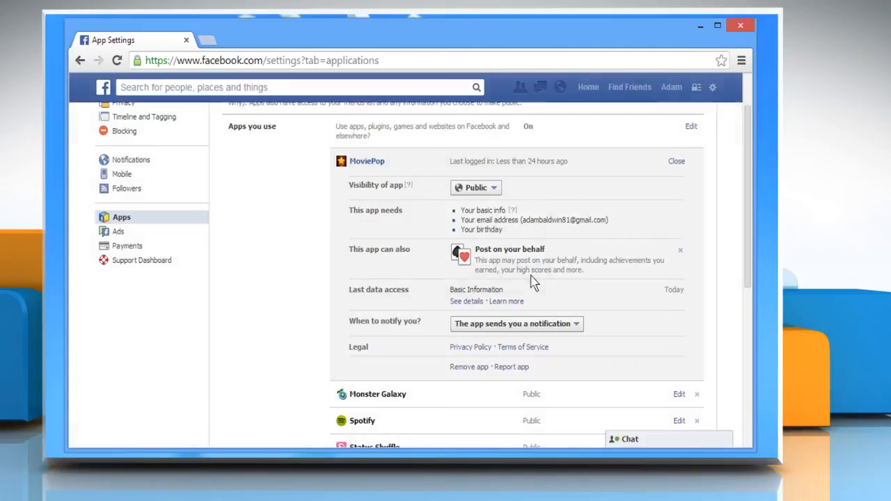
click(677, 161)
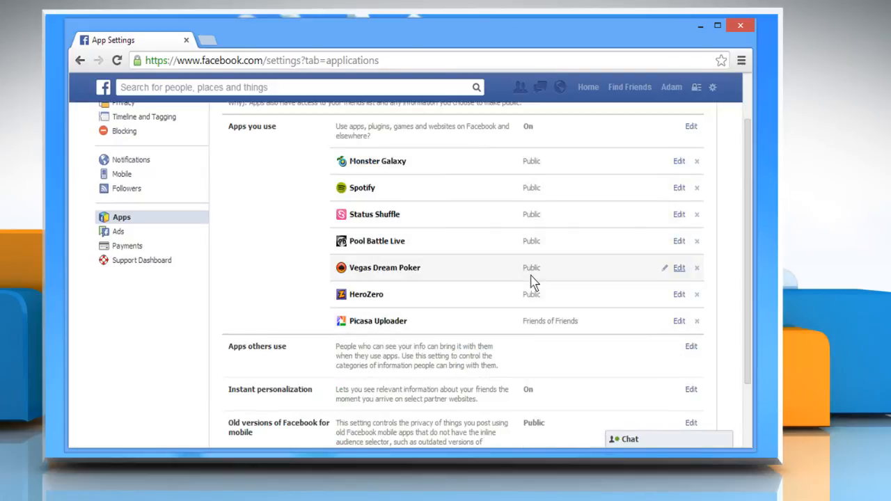